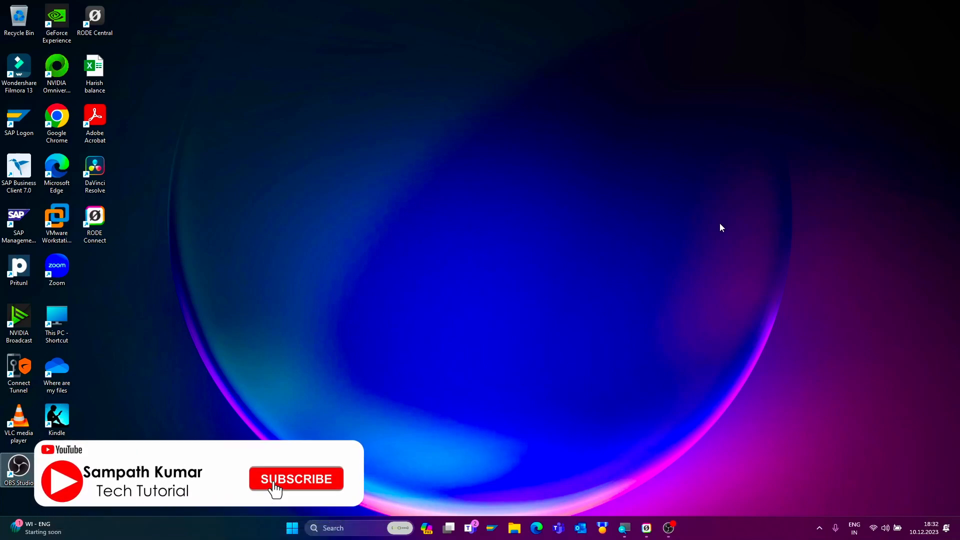
Step: Launch Snipping Tool from a Start search for 'sn'
left_click(296, 480)
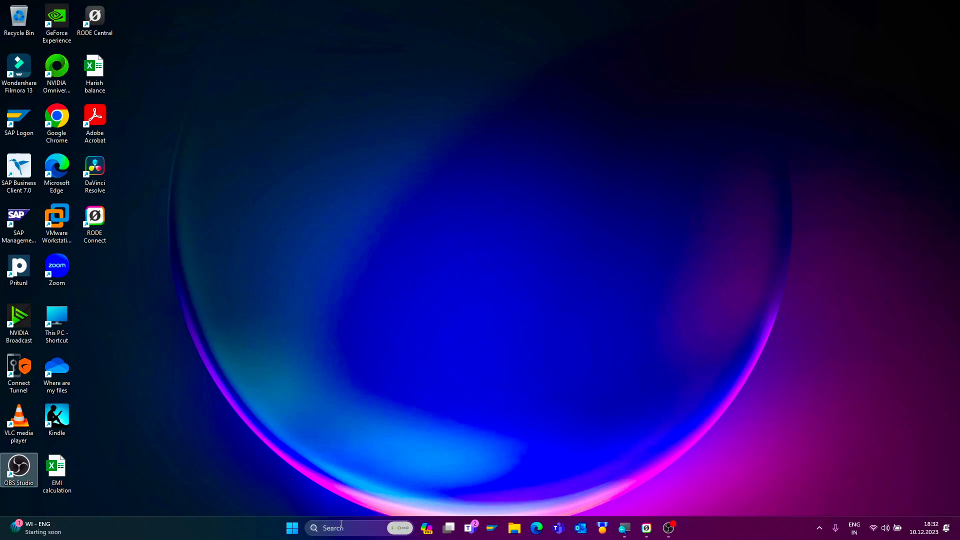
type("sni")
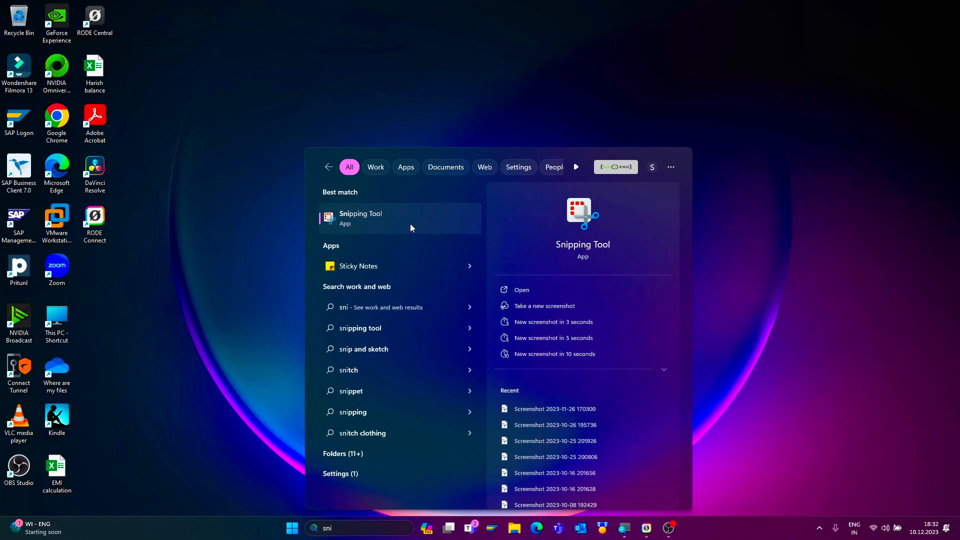
left_click(370, 218)
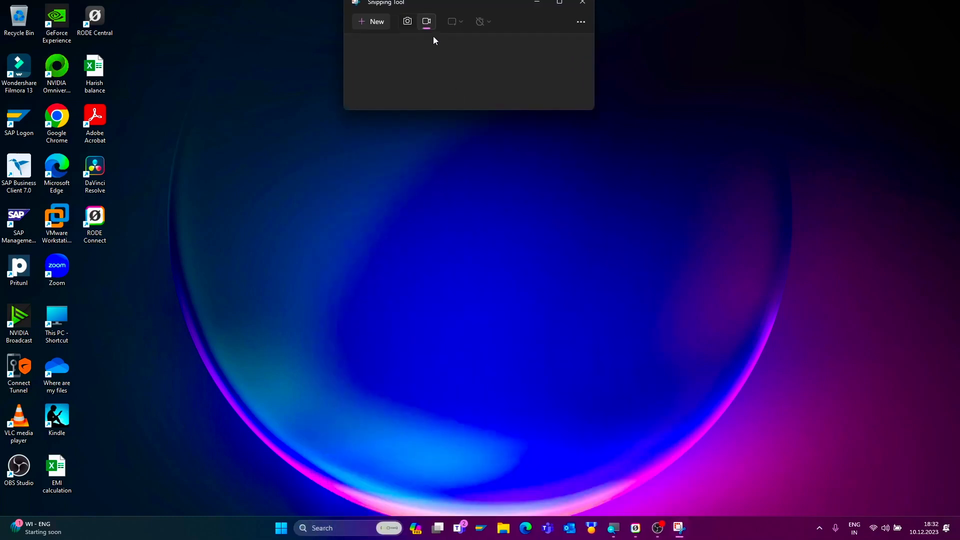
mouse_move(426, 22)
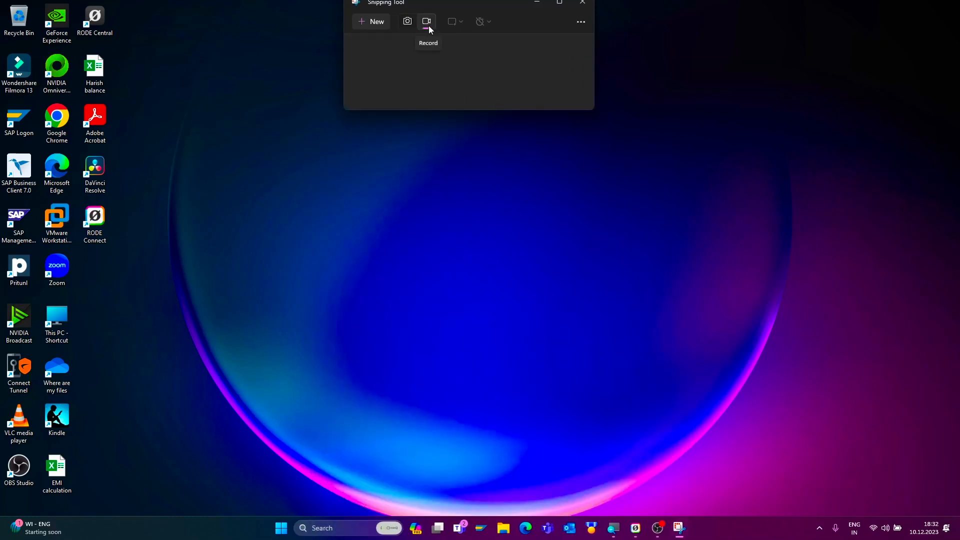
mouse_move(371, 24)
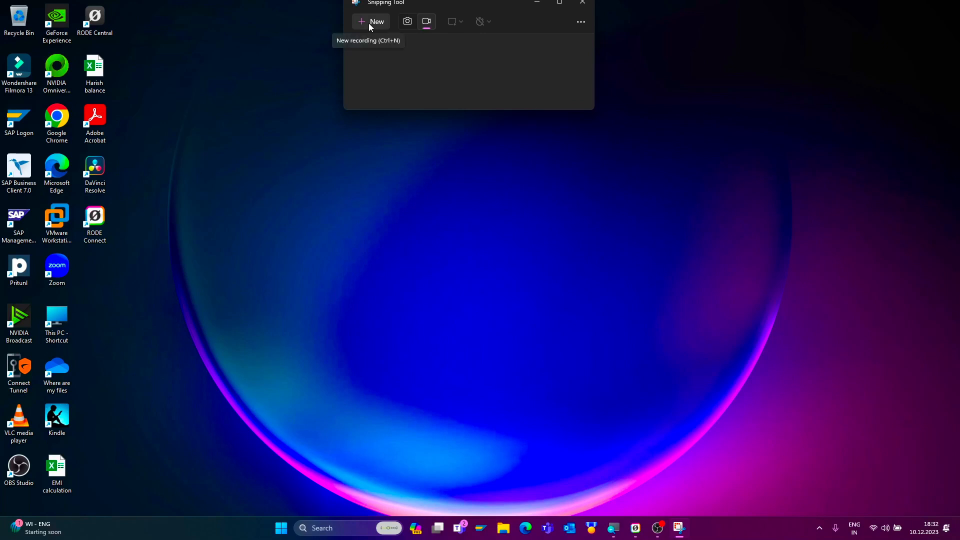
Step: Begin a new recording with the whole screen selected as the capture area
left_click(370, 21)
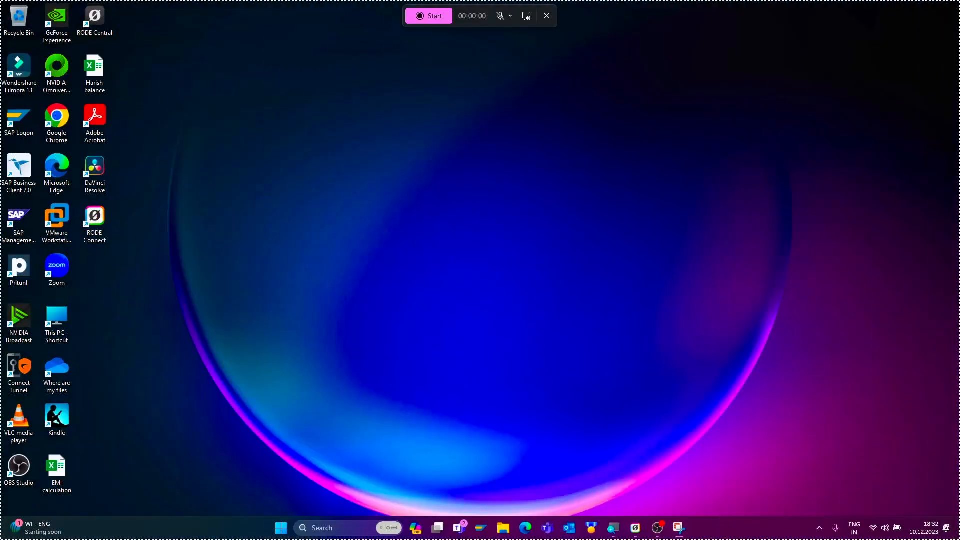
left_click(500, 16)
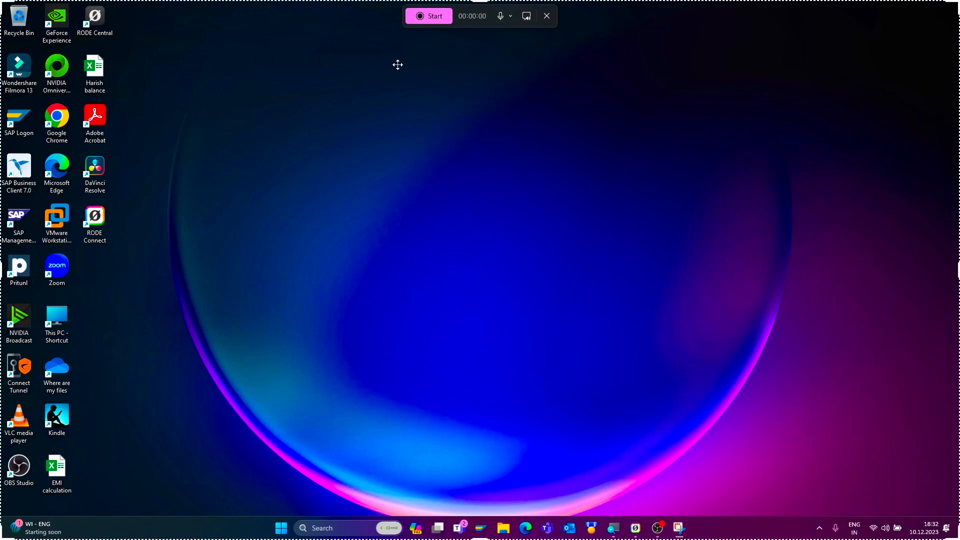
mouse_move(428, 22)
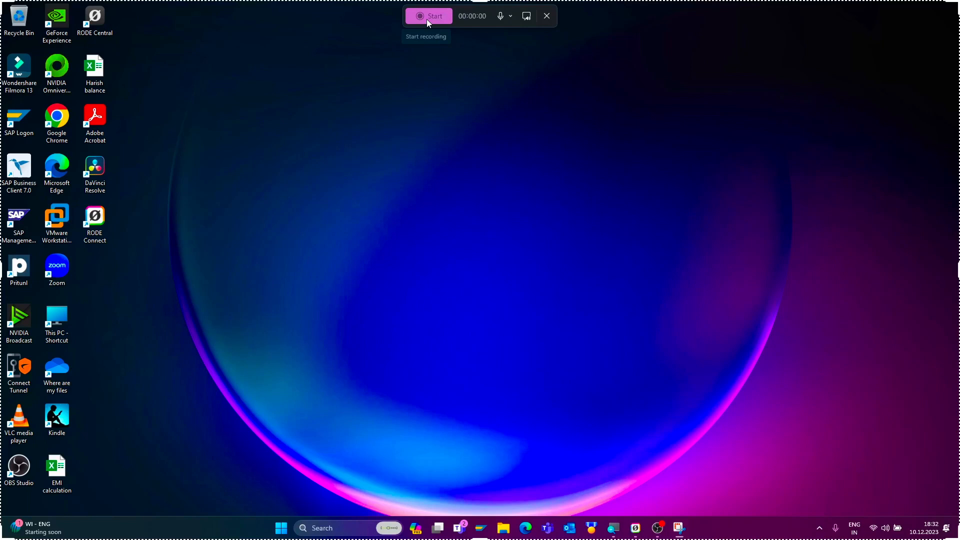
left_click(546, 16)
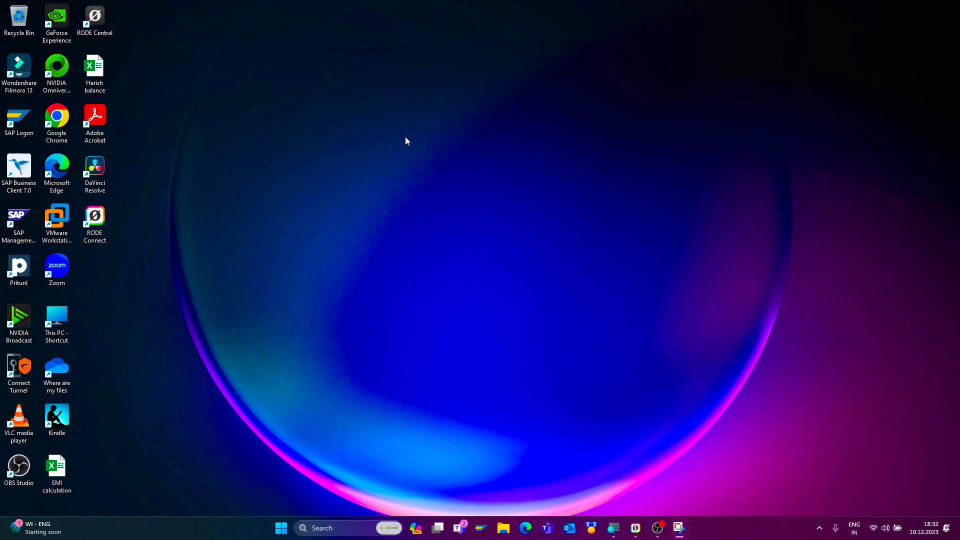
Step: Launch Excel from recent apps and bring up Format Cells for cell A1
left_click(337, 528)
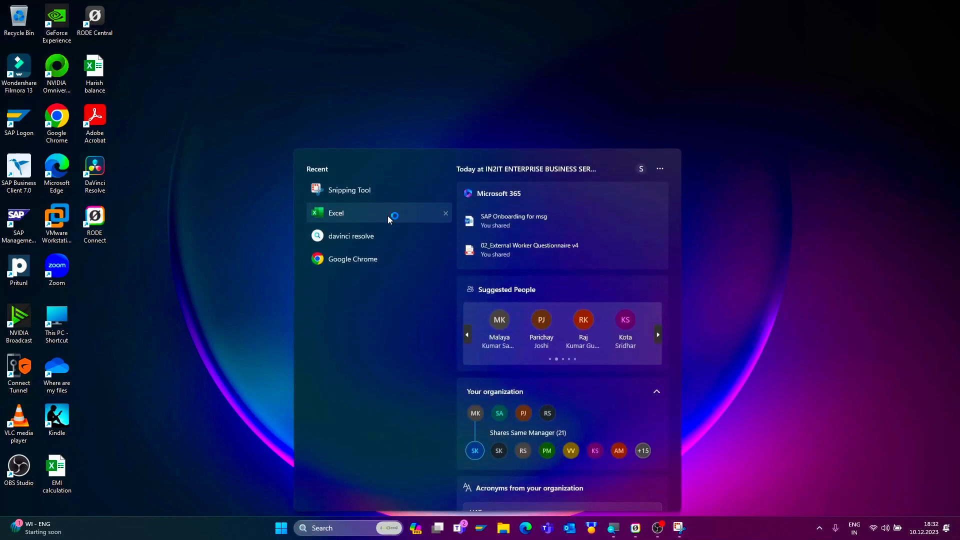
left_click(336, 213)
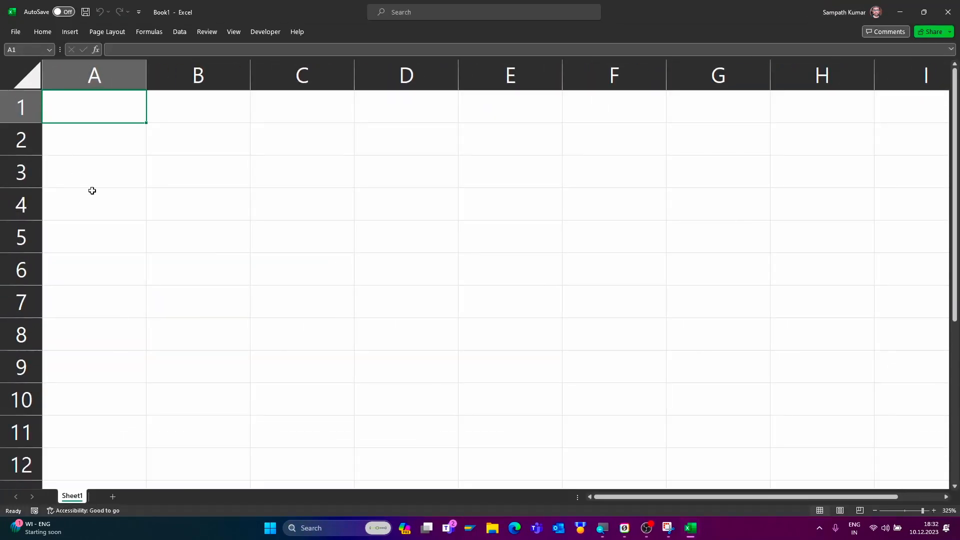
mouse_move(98, 197)
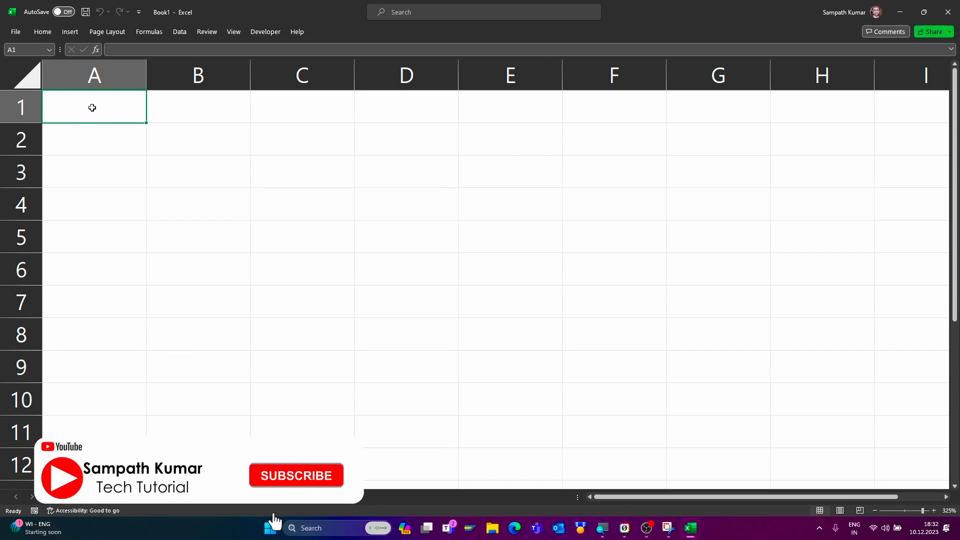
right_click(92, 107)
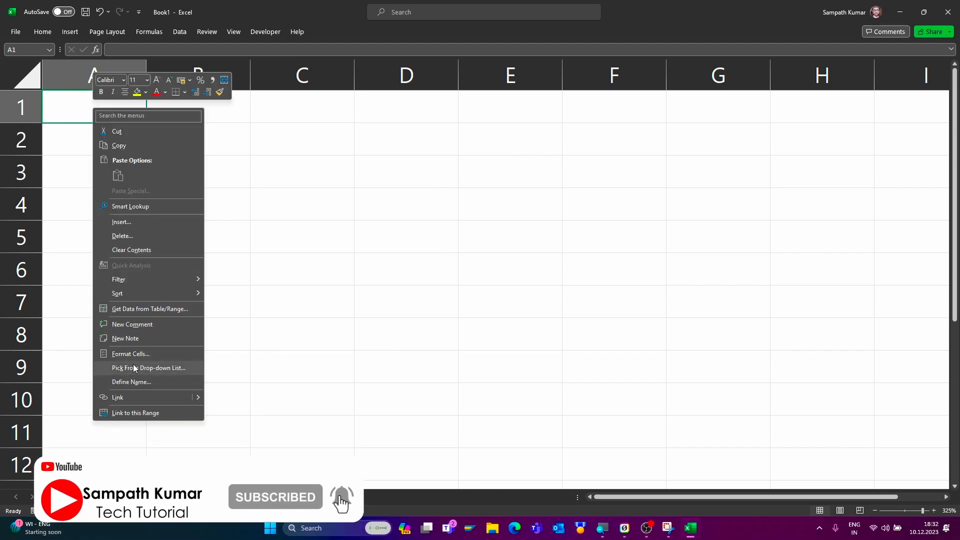
left_click(131, 354)
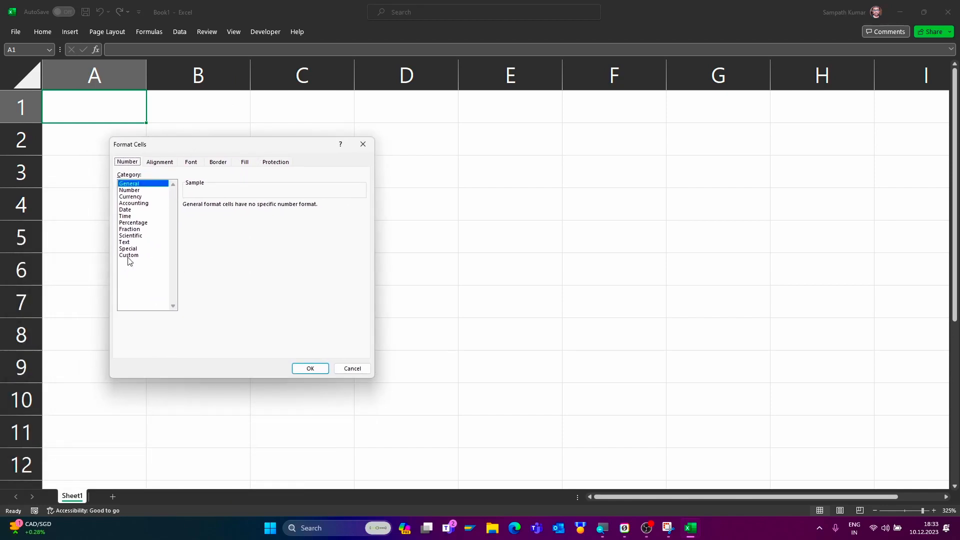
left_click(129, 255)
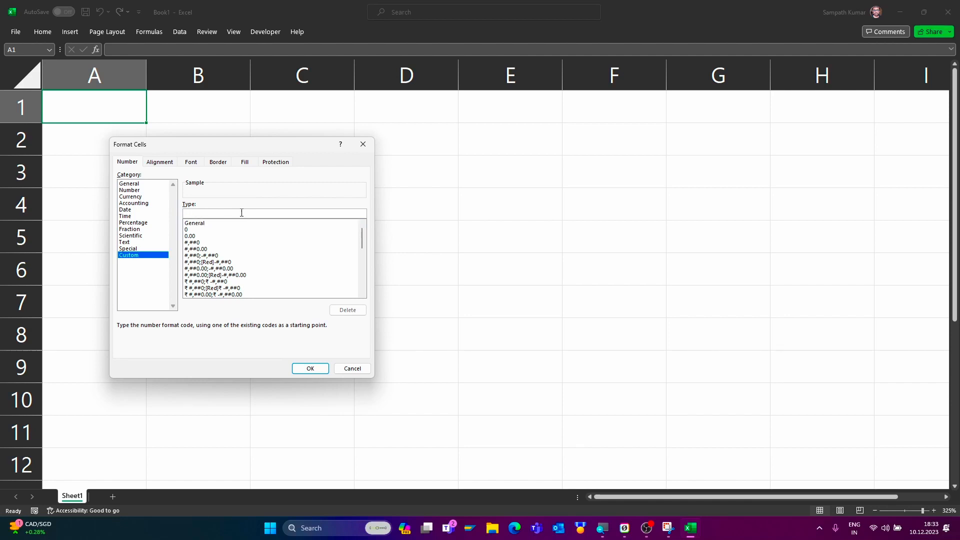
type("-")
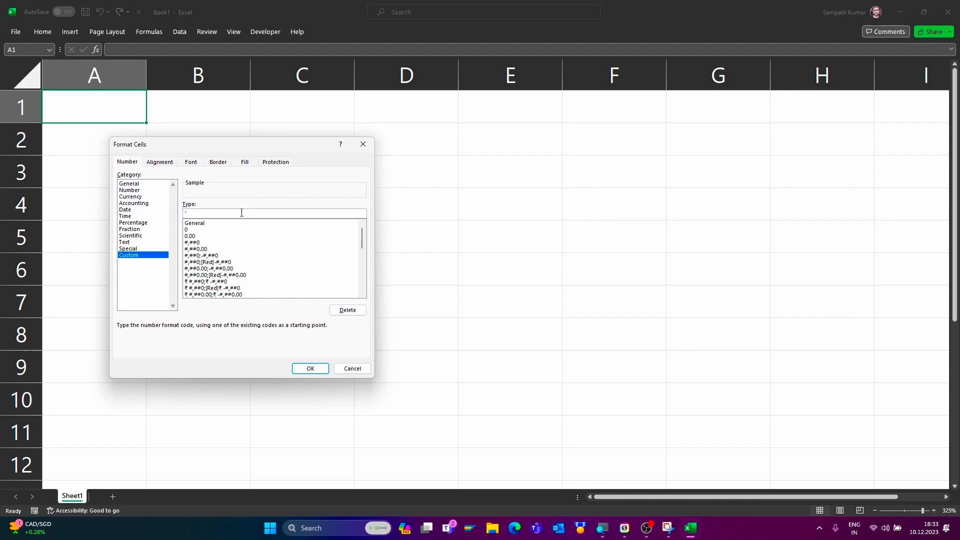
type("+9")
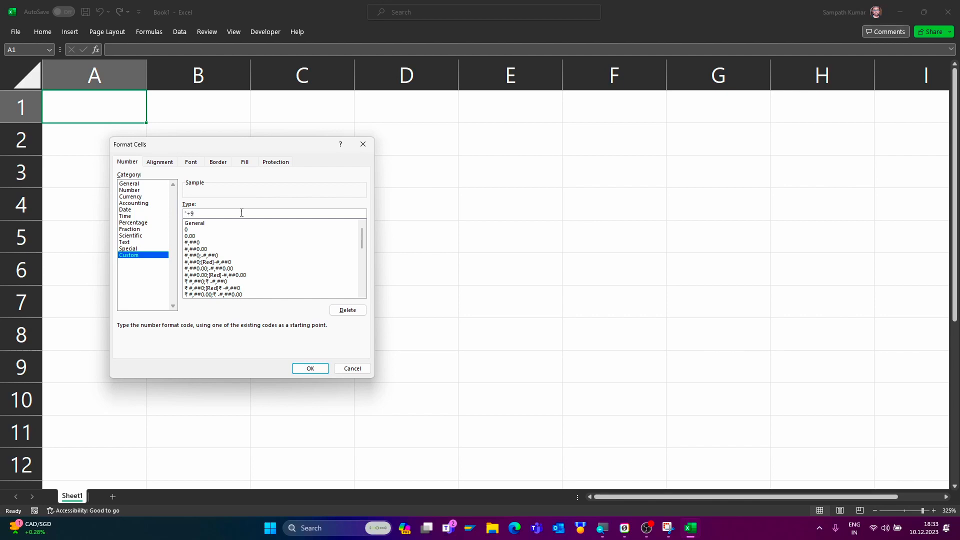
type("1\"")
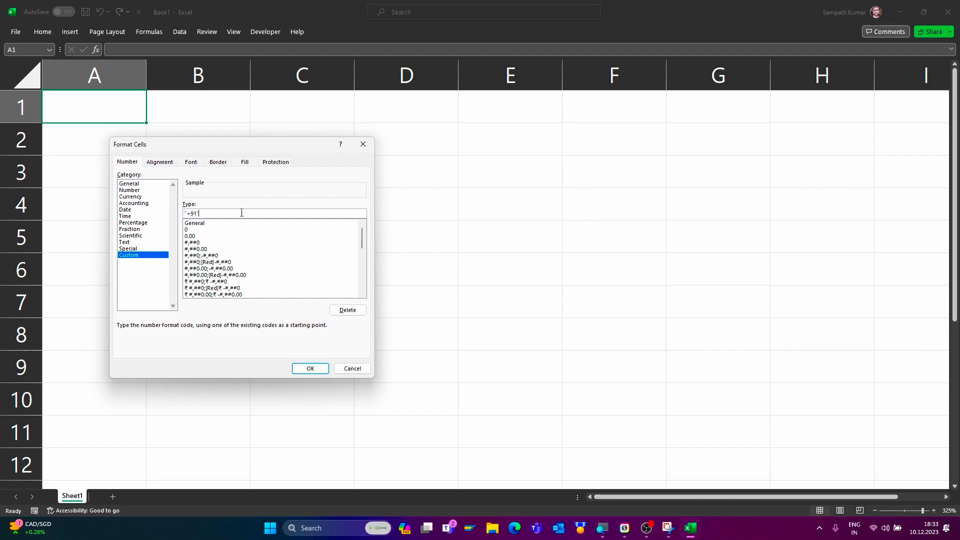
type("0")
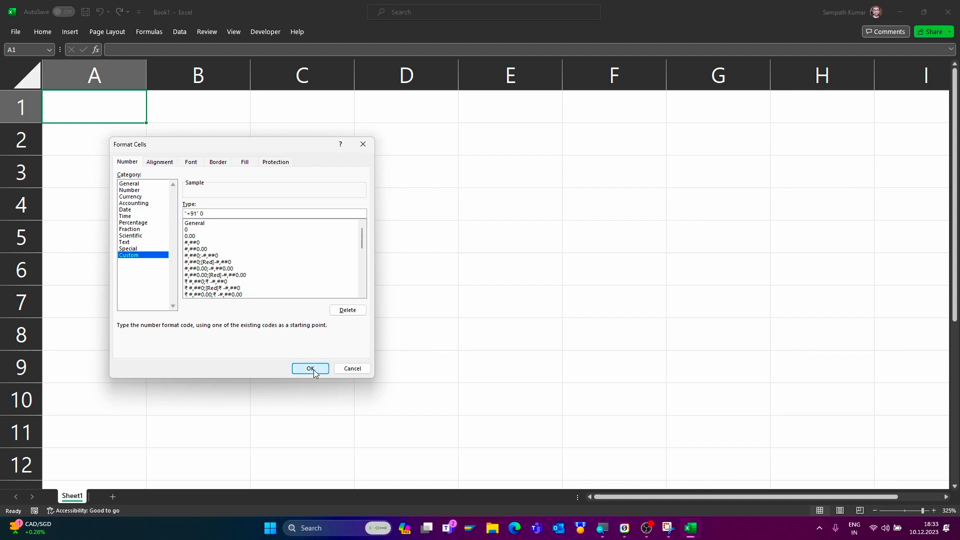
left_click(310, 368)
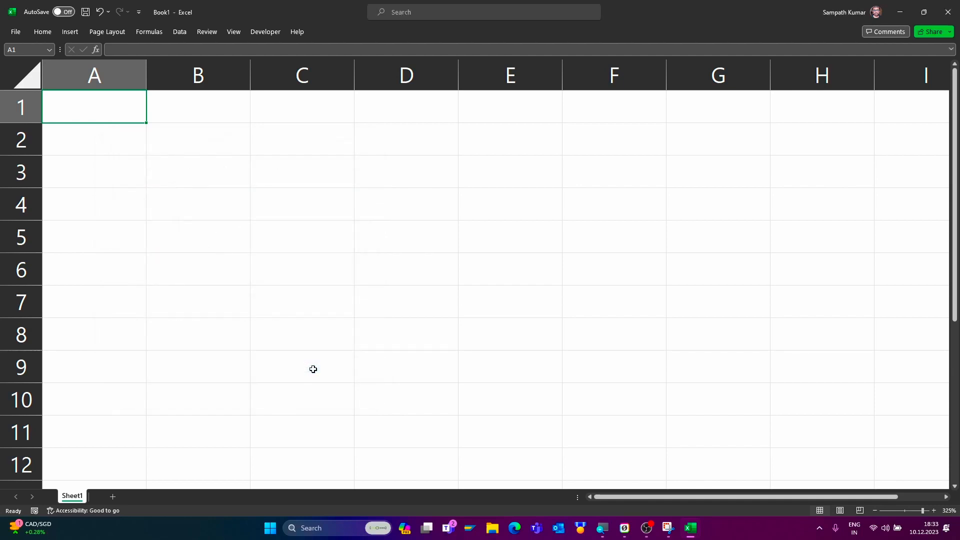
type("1234567890")
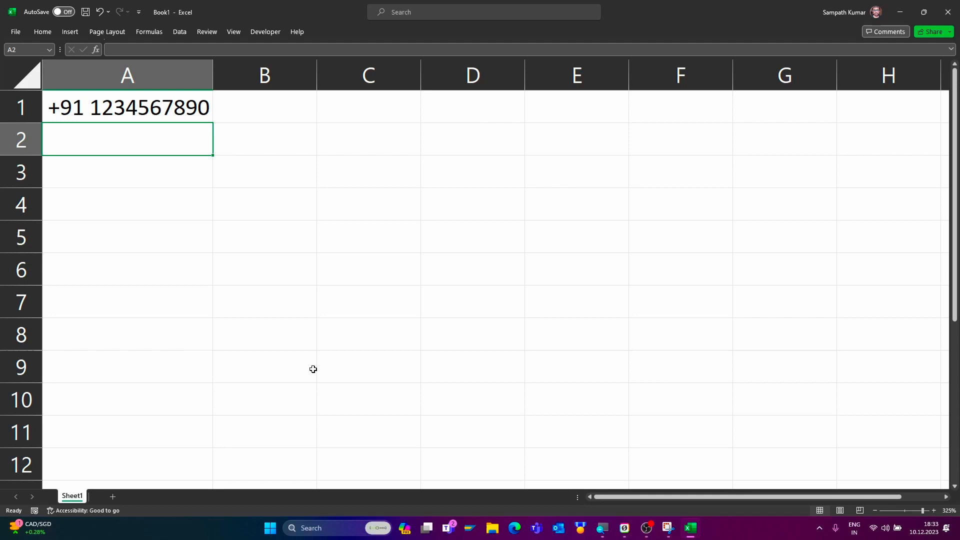
mouse_move(334, 327)
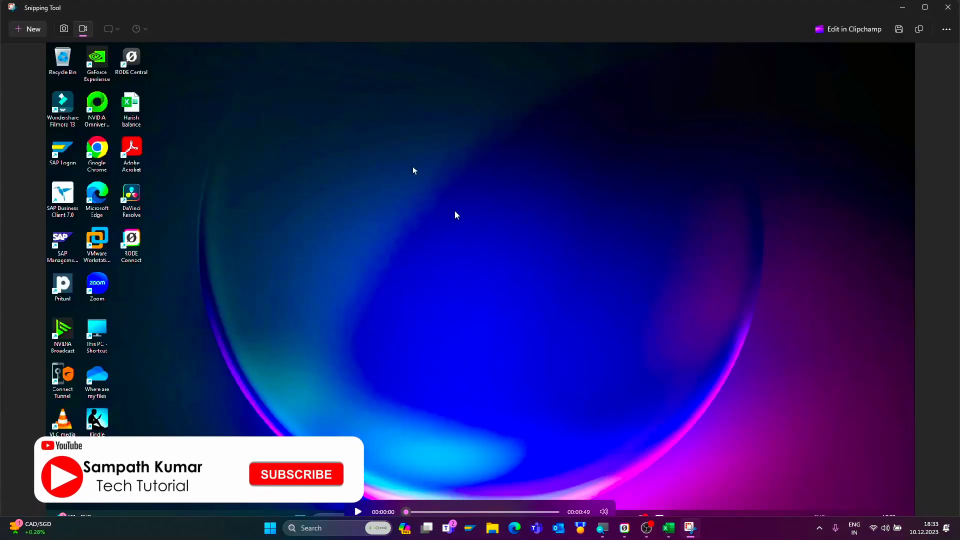
Step: Stop the recording and save it as an MP4 file in the Videos folder
left_click(296, 474)
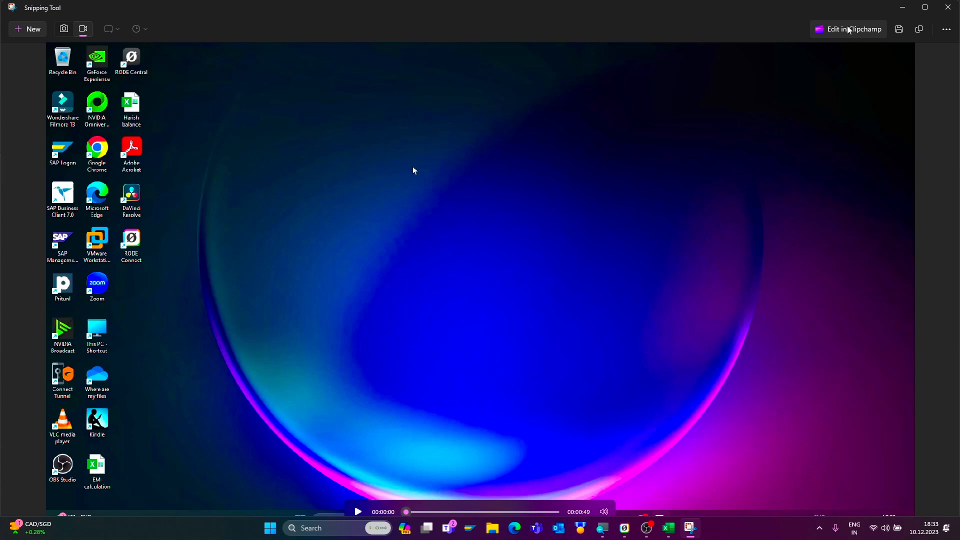
mouse_move(856, 46)
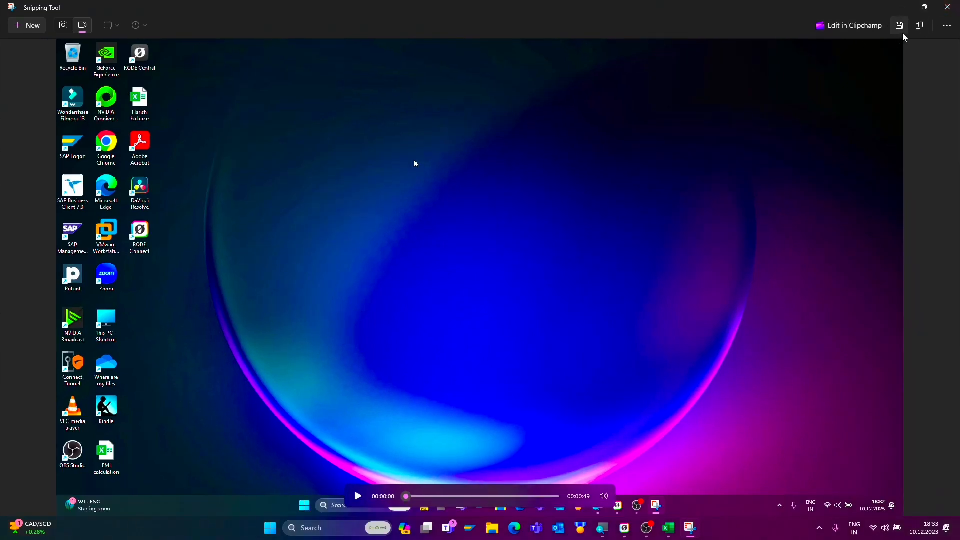
mouse_move(899, 26)
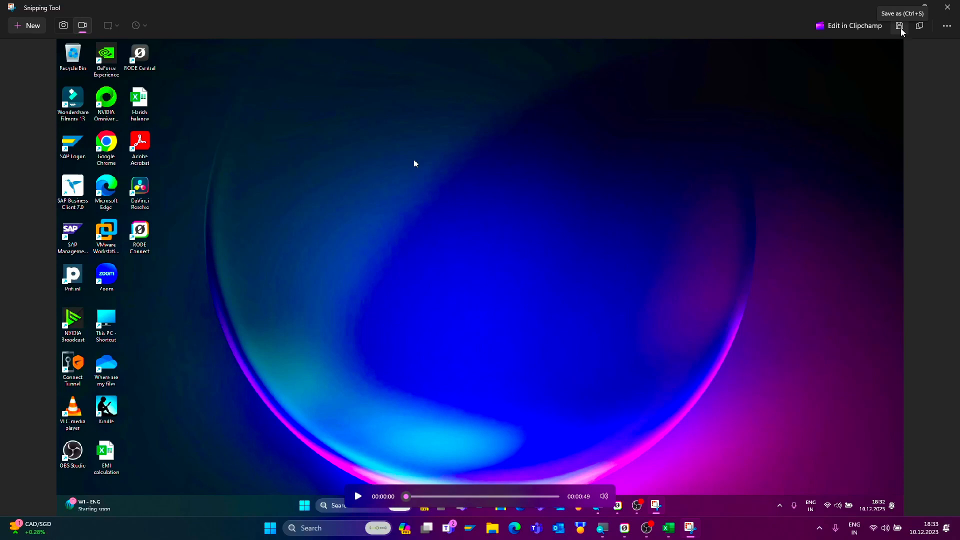
left_click(901, 26)
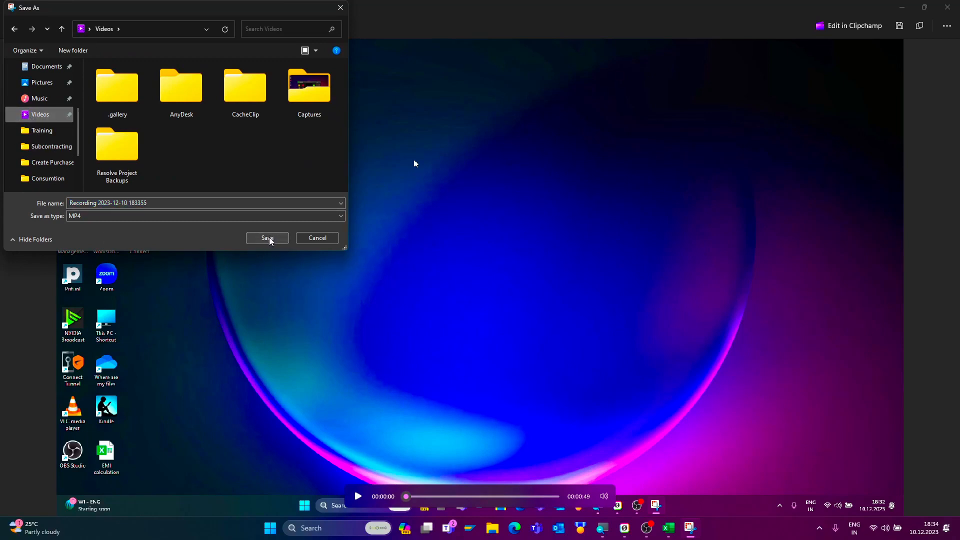
left_click(267, 239)
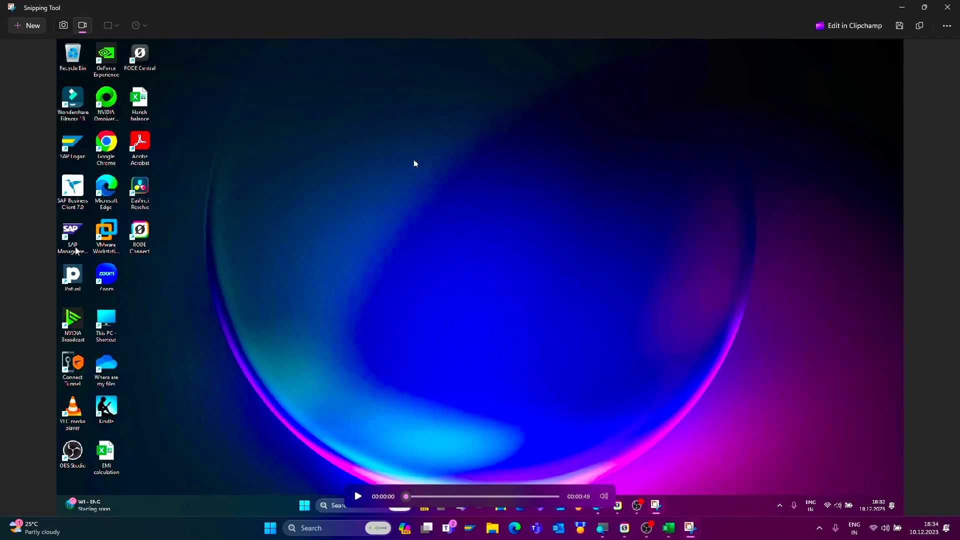
Step: Play the saved Recording file from Videos in VLC and pause on the Excel footage
left_click(668, 528)
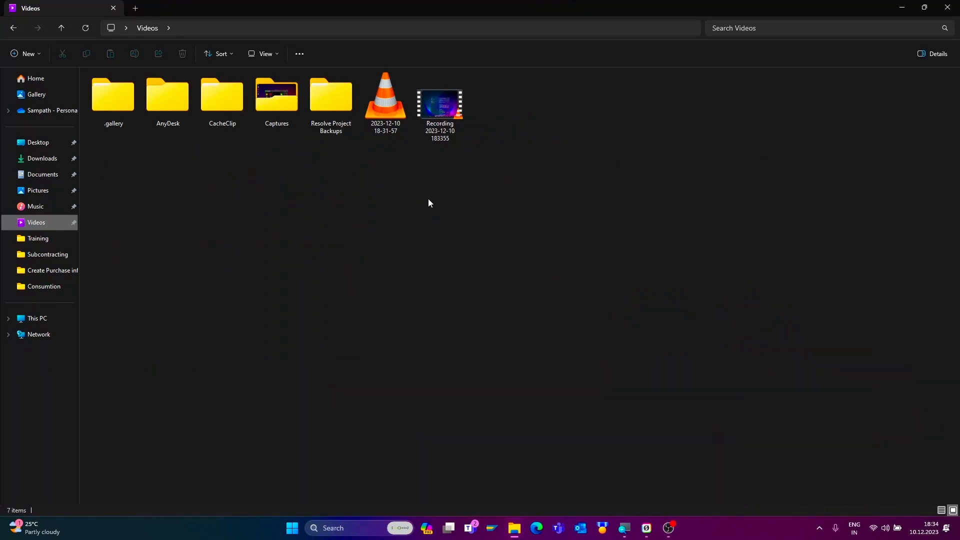
double_click(440, 103)
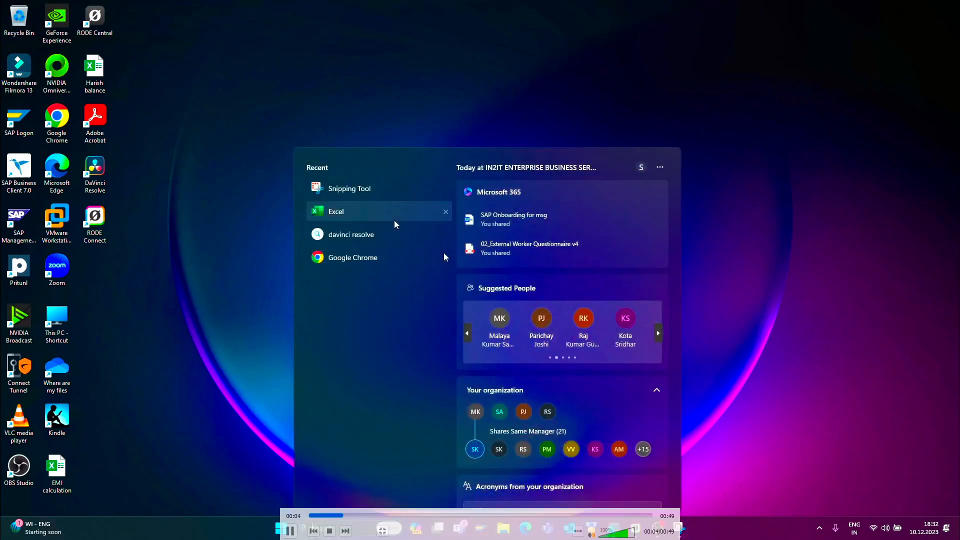
left_click(336, 212)
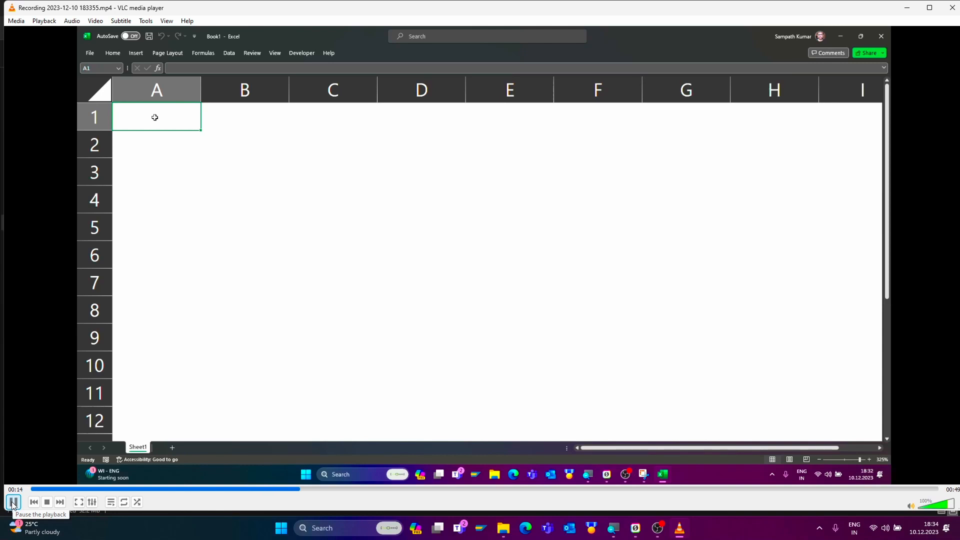
left_click(13, 502)
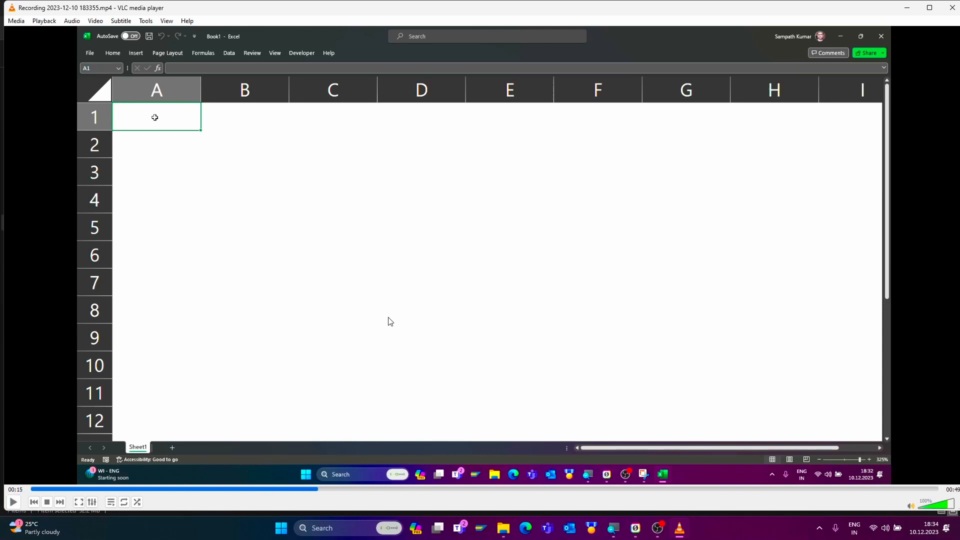